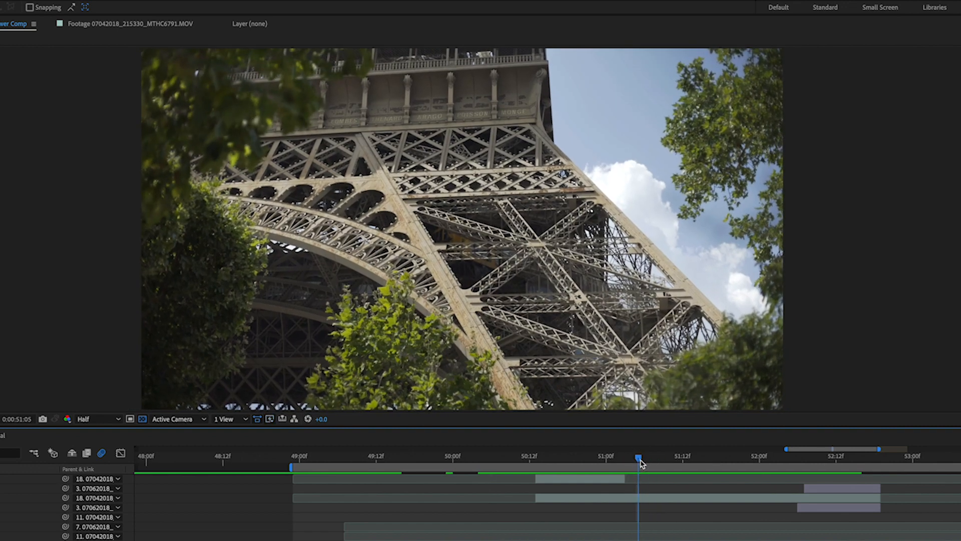
pyautogui.moveTo(512, 464)
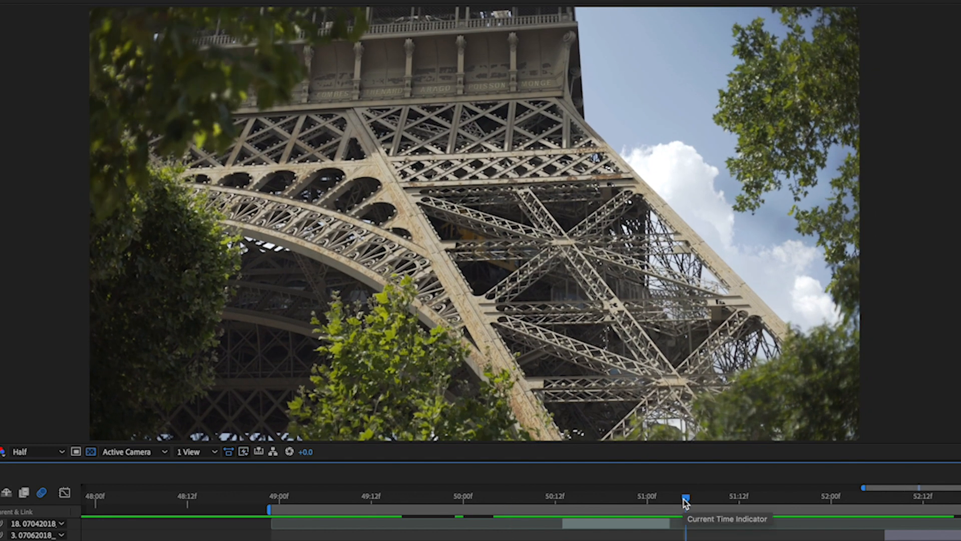
# - Scrub the timeline back and forth to preview the close-up layer scaling over the wide shot
pyautogui.moveTo(685, 497); pyautogui.dragTo(535, 496)
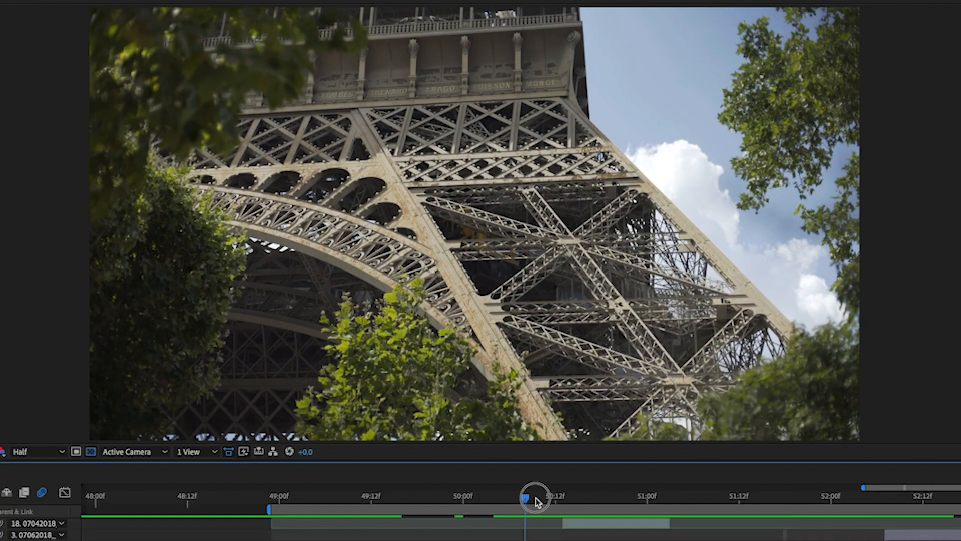
pyautogui.moveTo(528, 495); pyautogui.dragTo(697, 496)
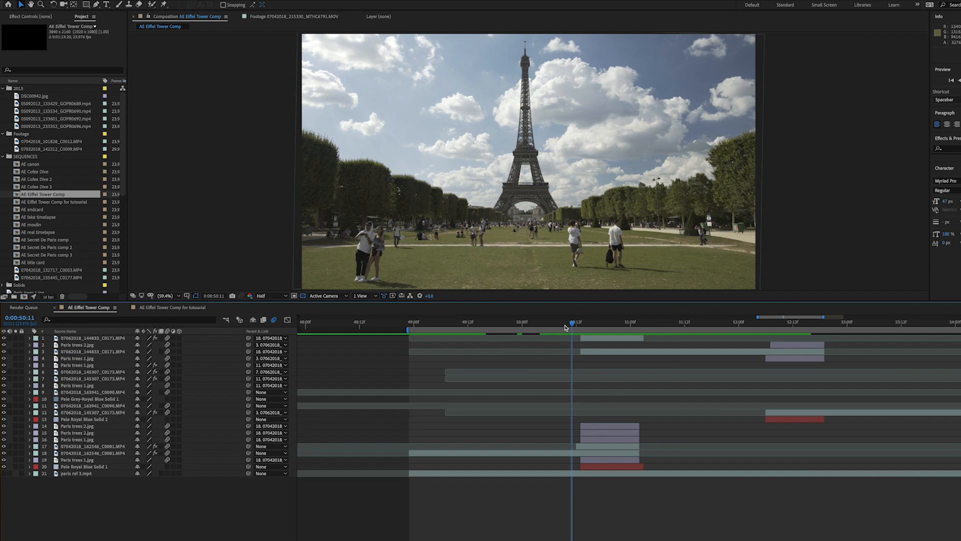
pyautogui.moveTo(561, 324)
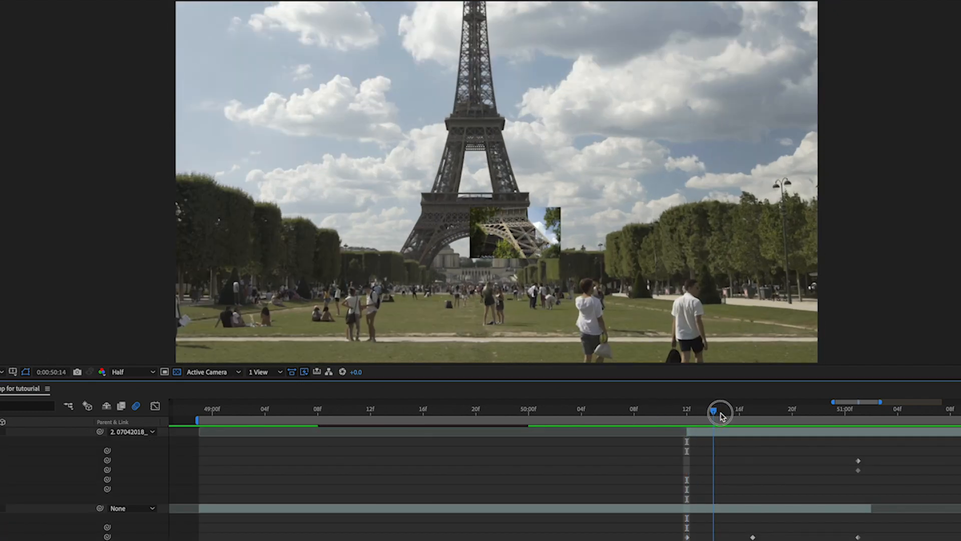
pyautogui.moveTo(720, 410); pyautogui.dragTo(788, 411)
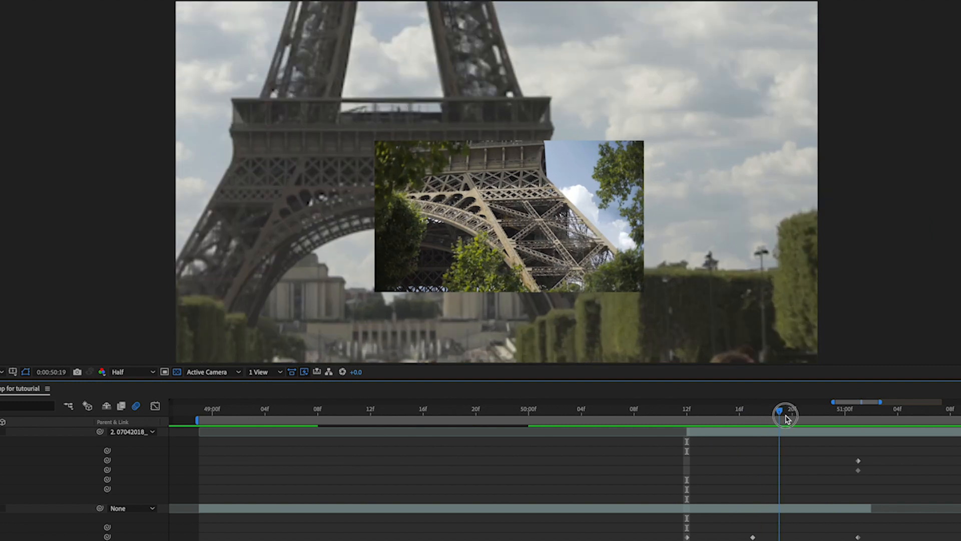
pyautogui.moveTo(787, 413); pyautogui.dragTo(858, 412)
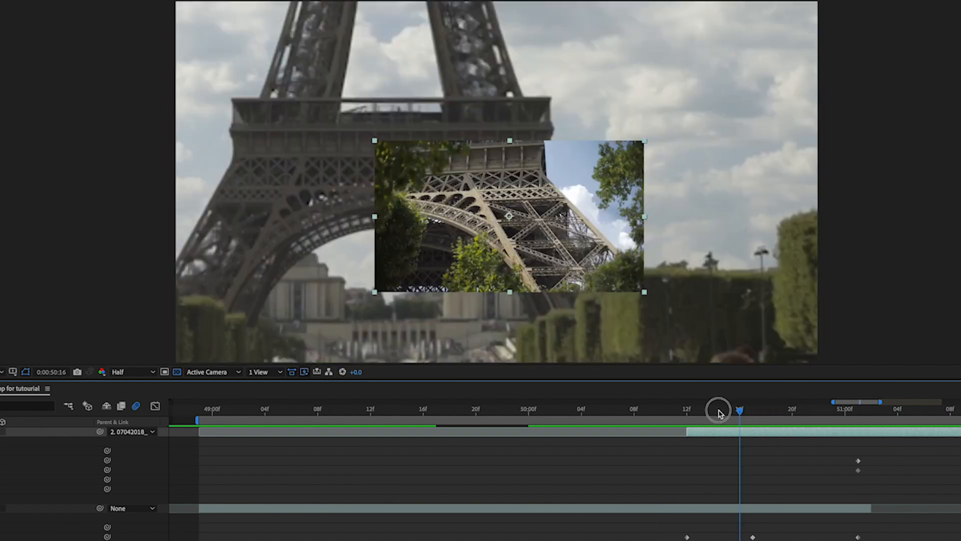
pyautogui.moveTo(738, 409); pyautogui.dragTo(686, 409)
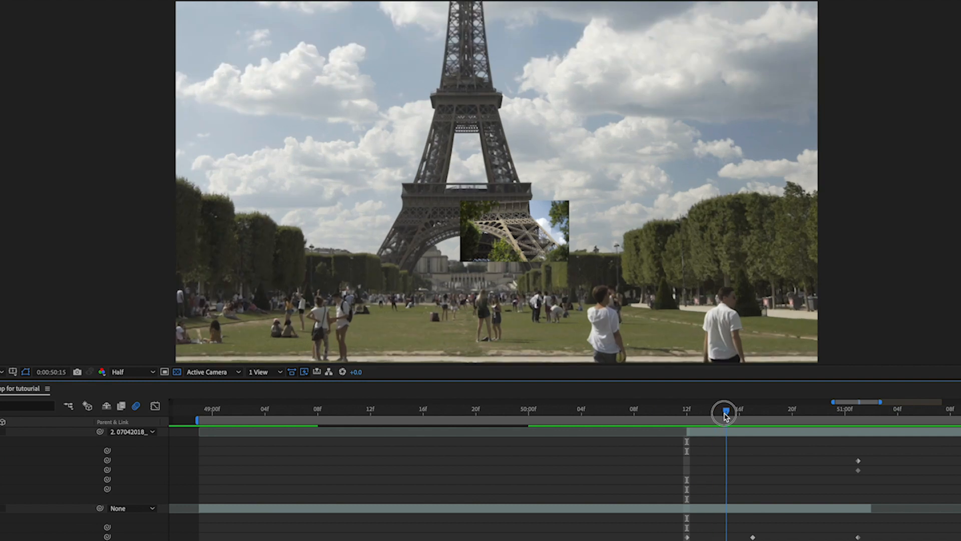
pyautogui.moveTo(723, 413); pyautogui.dragTo(760, 414)
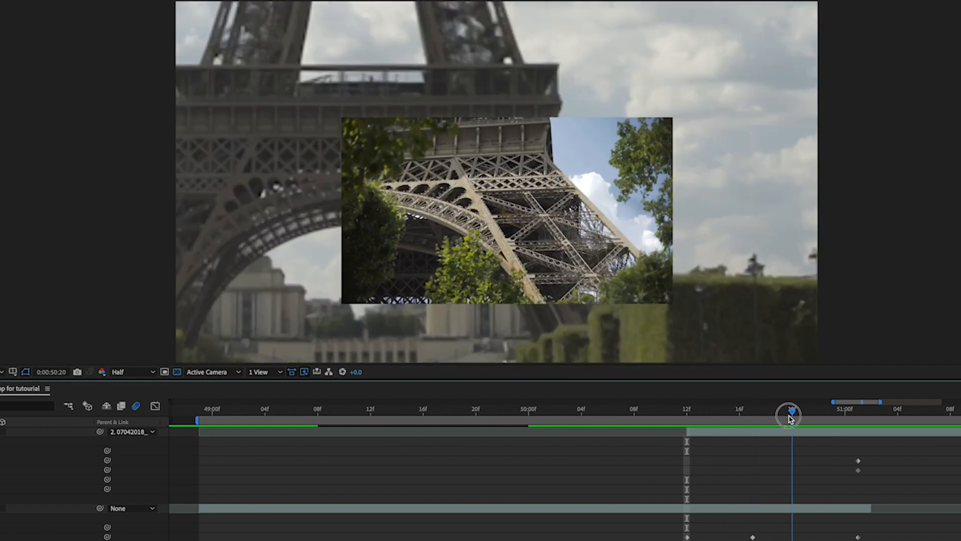
pyautogui.moveTo(790, 411); pyautogui.dragTo(818, 410)
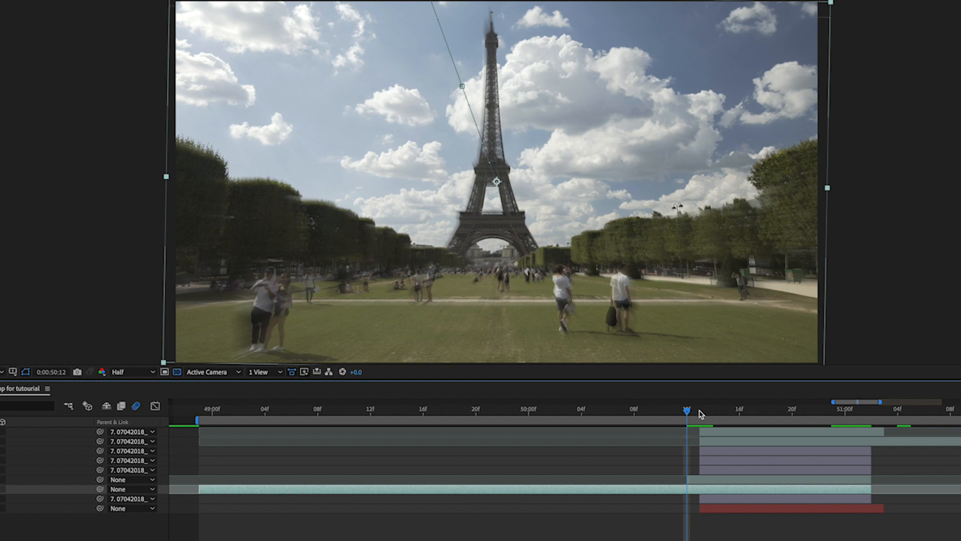
pyautogui.moveTo(693, 409)
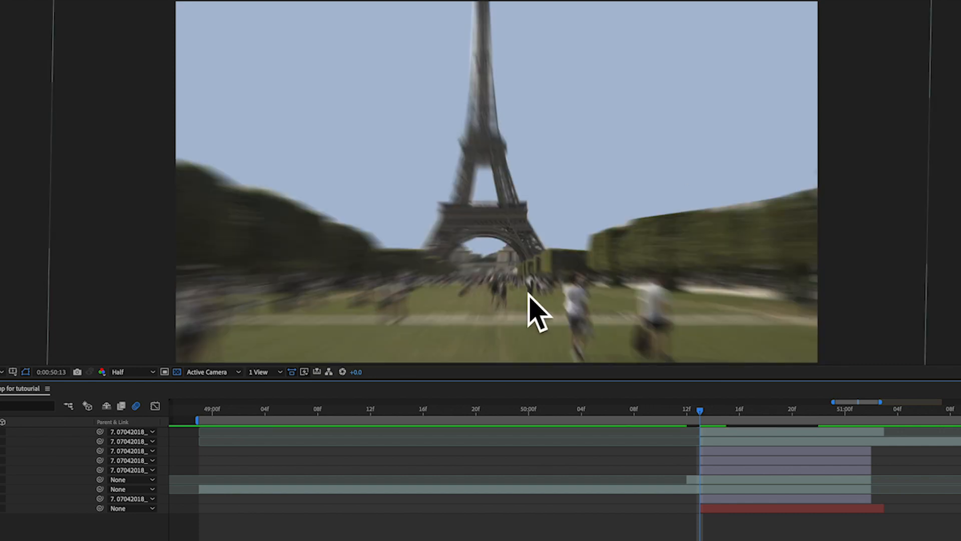
pyautogui.moveTo(545, 240)
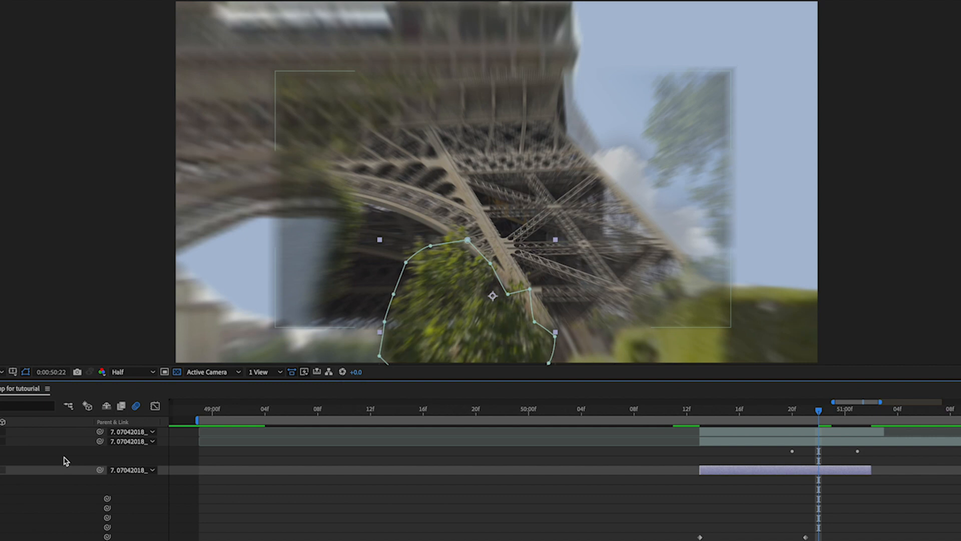
pyautogui.moveTo(520, 463)
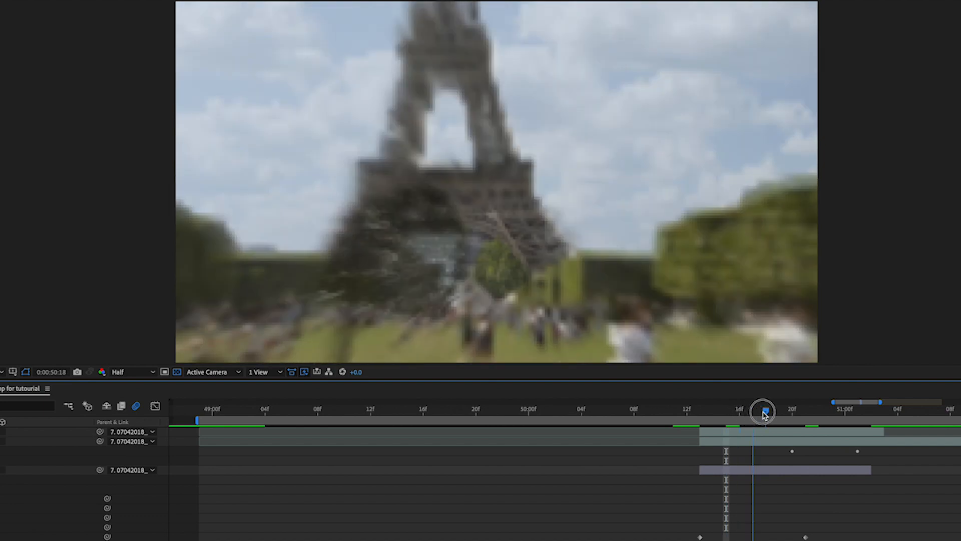
# - Scrub forward to the blurred close-up of the tower base to check the mask
pyautogui.moveTo(763, 412); pyautogui.dragTo(806, 411)
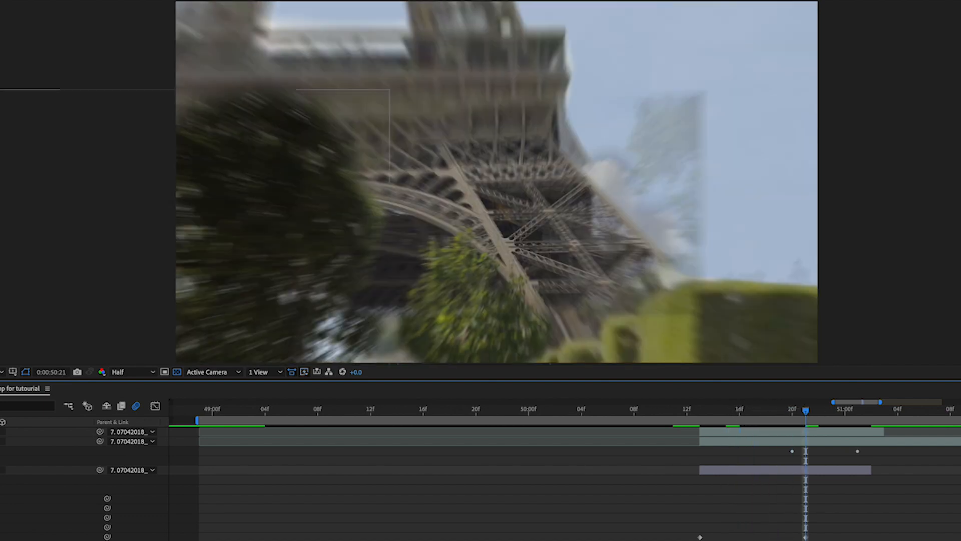